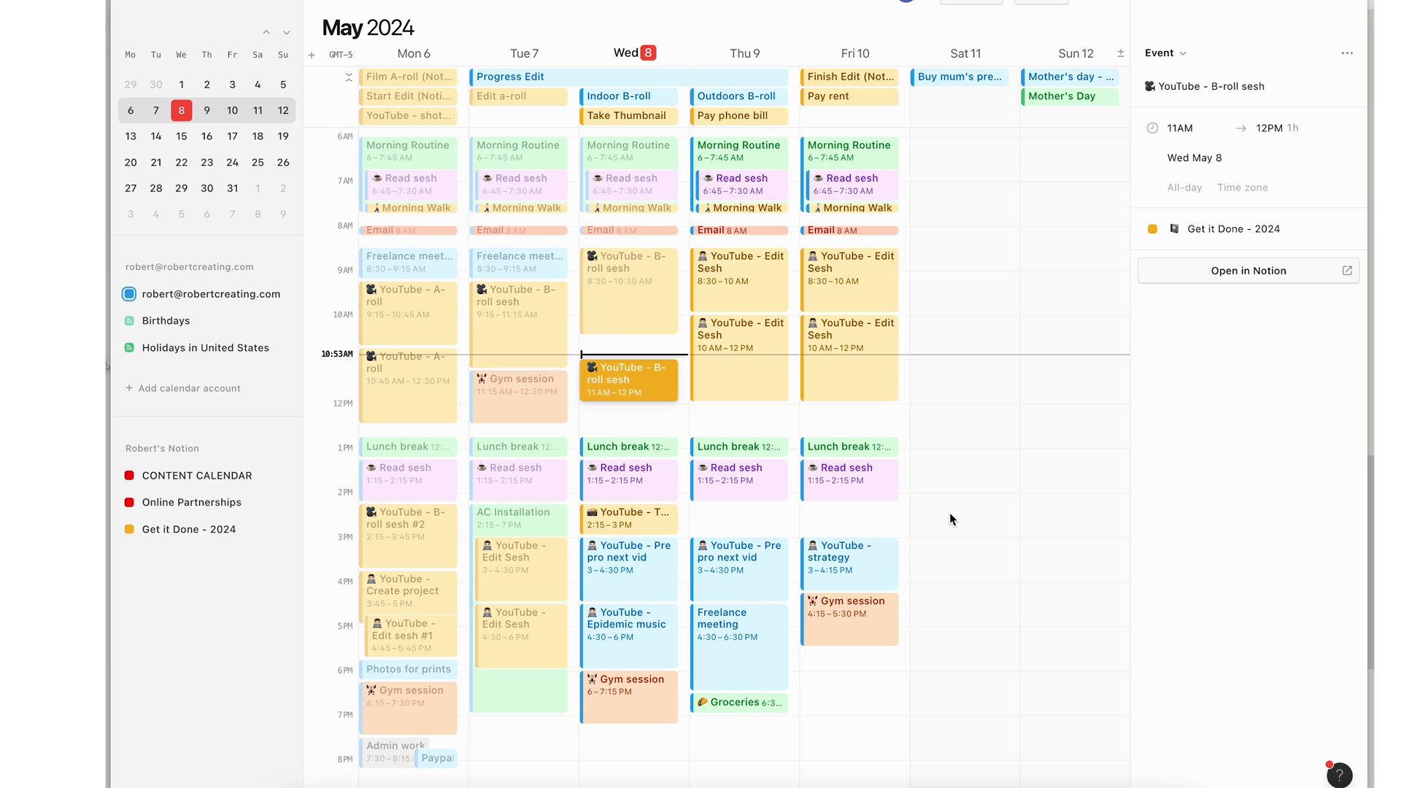
Switch to the browser on notion.so showing the Product menu with Calendar.
{"action": "left_click", "coordinate": [622, 752]}
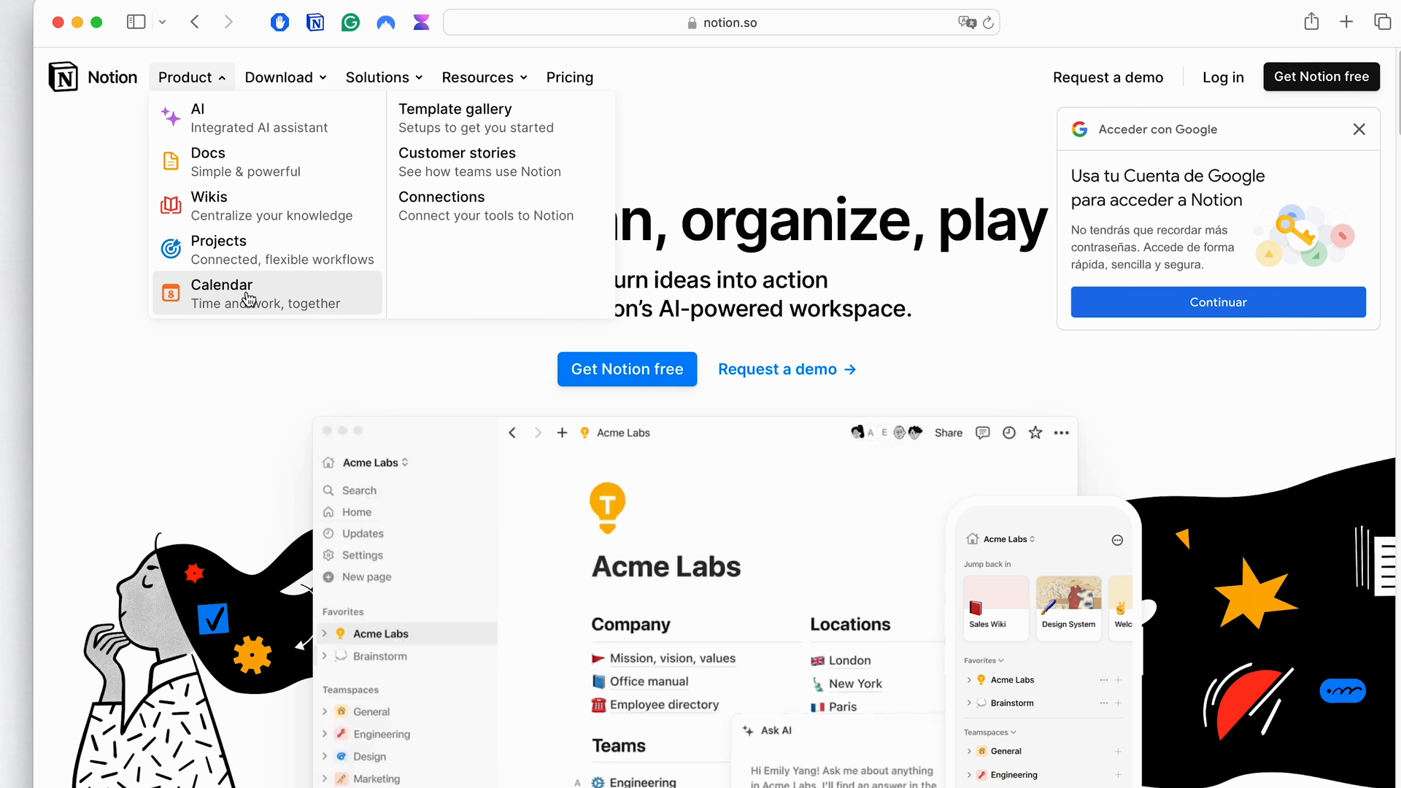
Go to the Notion Calendar page and sign in with Google.
{"action": "left_click", "coordinate": [221, 292]}
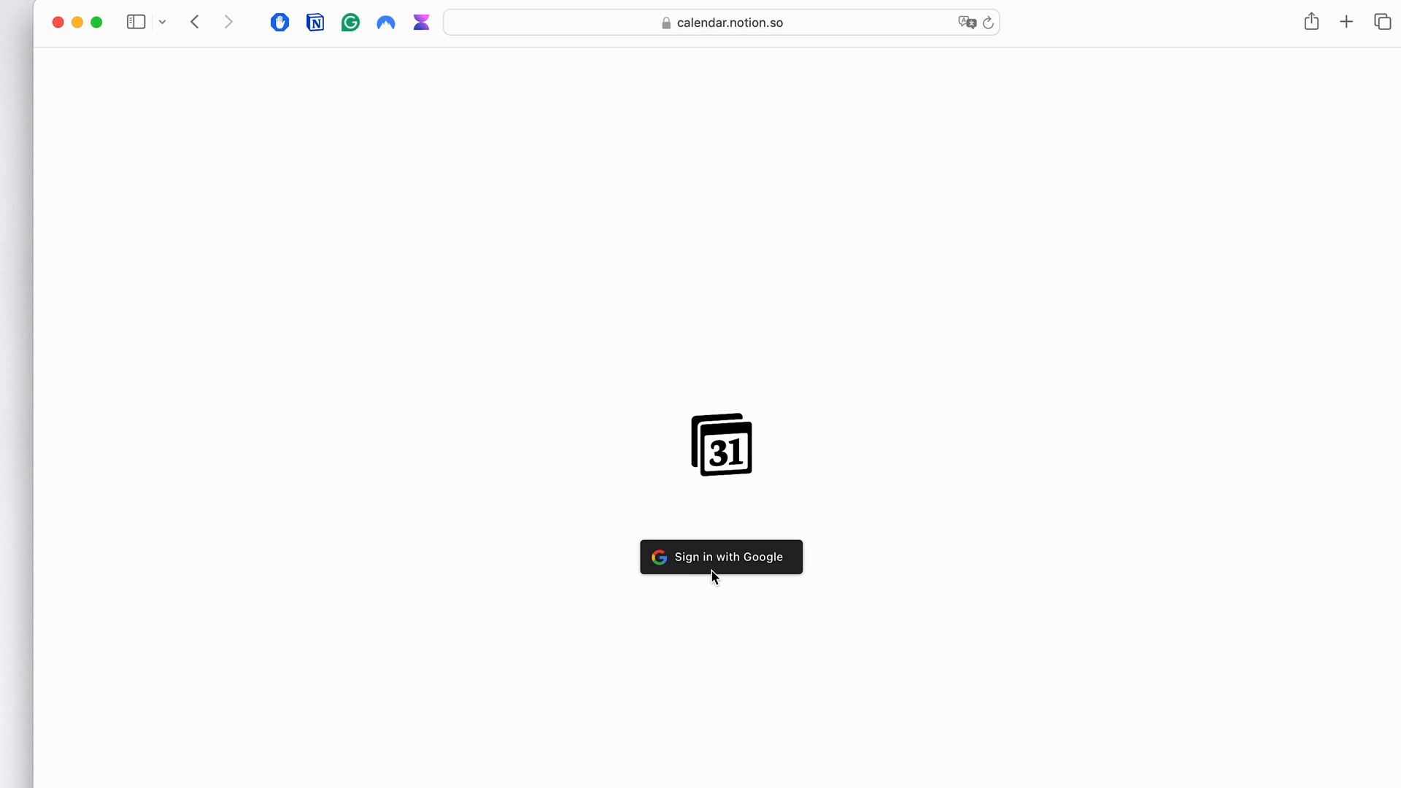
{"action": "left_click", "coordinate": [721, 556]}
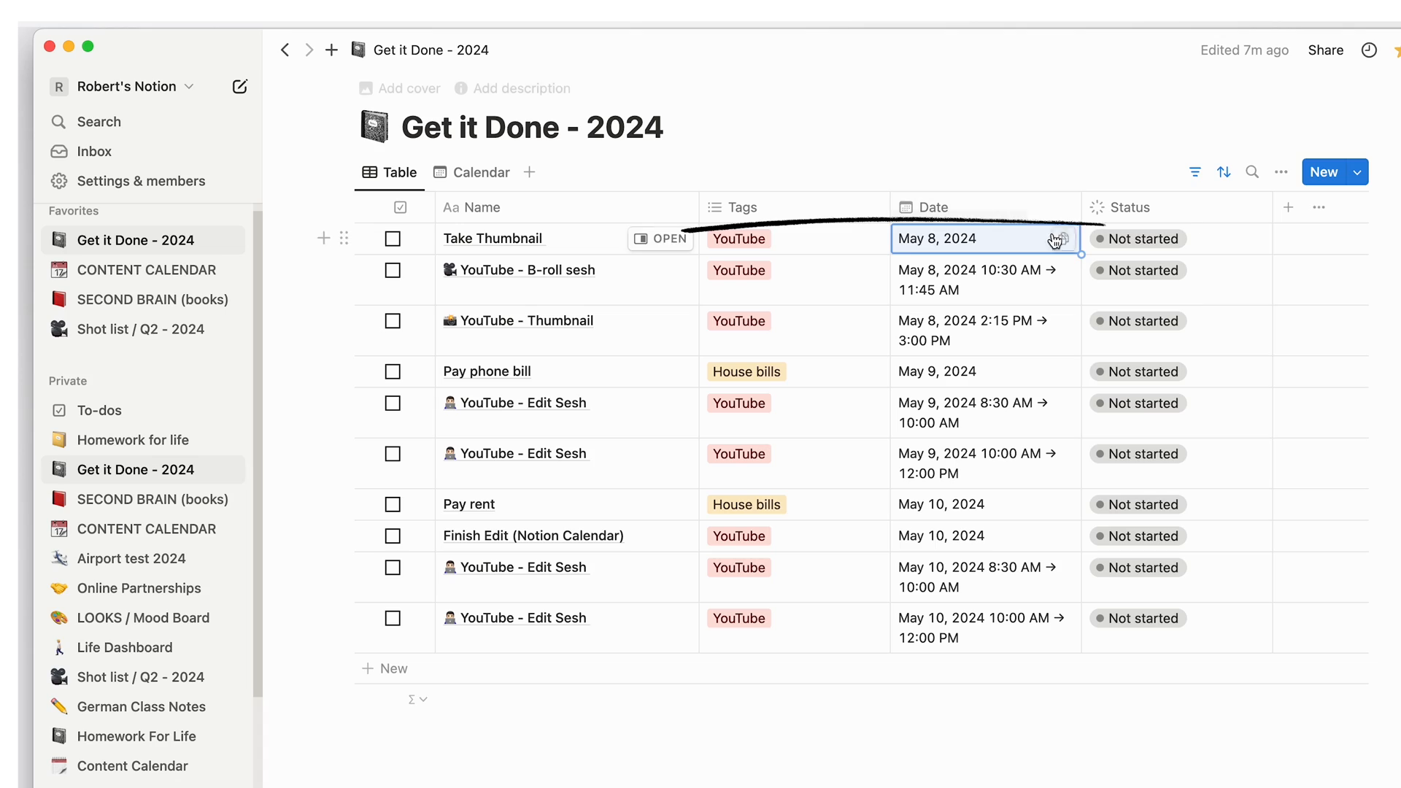
Filter tasks by Date to This week, add a Calendar view, and open it in Notion Calendar.
{"action": "left_click", "coordinate": [1138, 238]}
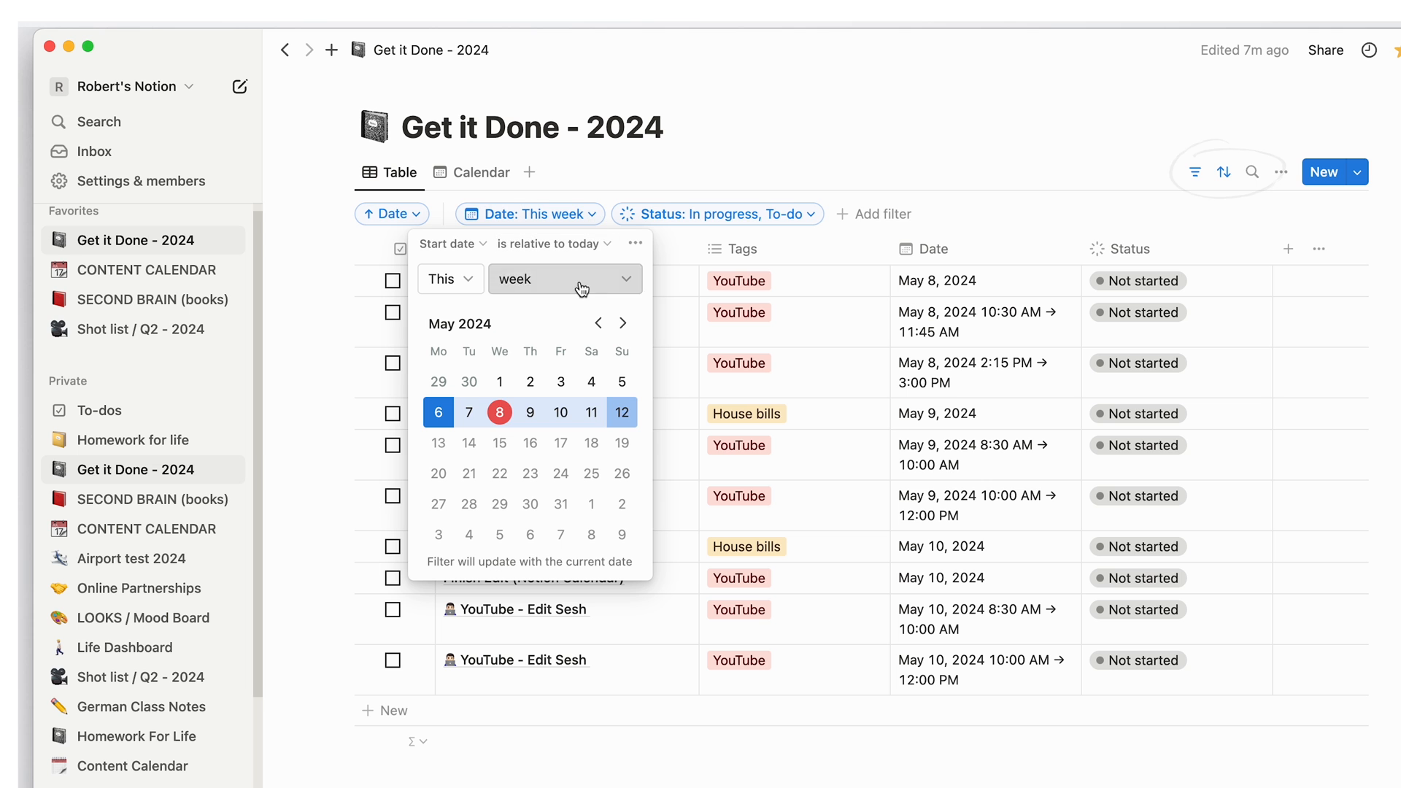
{"action": "left_click", "coordinate": [564, 278]}
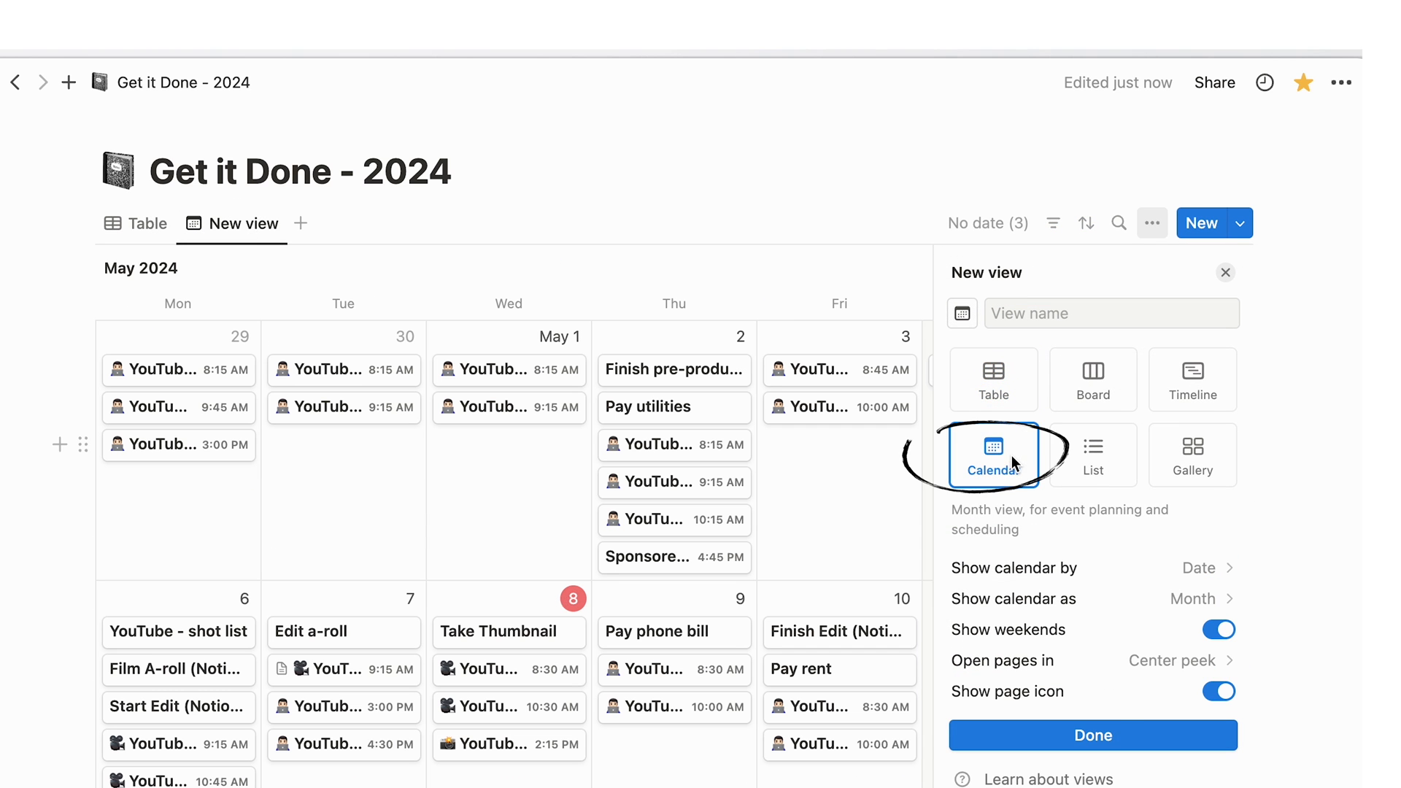
{"action": "left_click", "coordinate": [993, 454]}
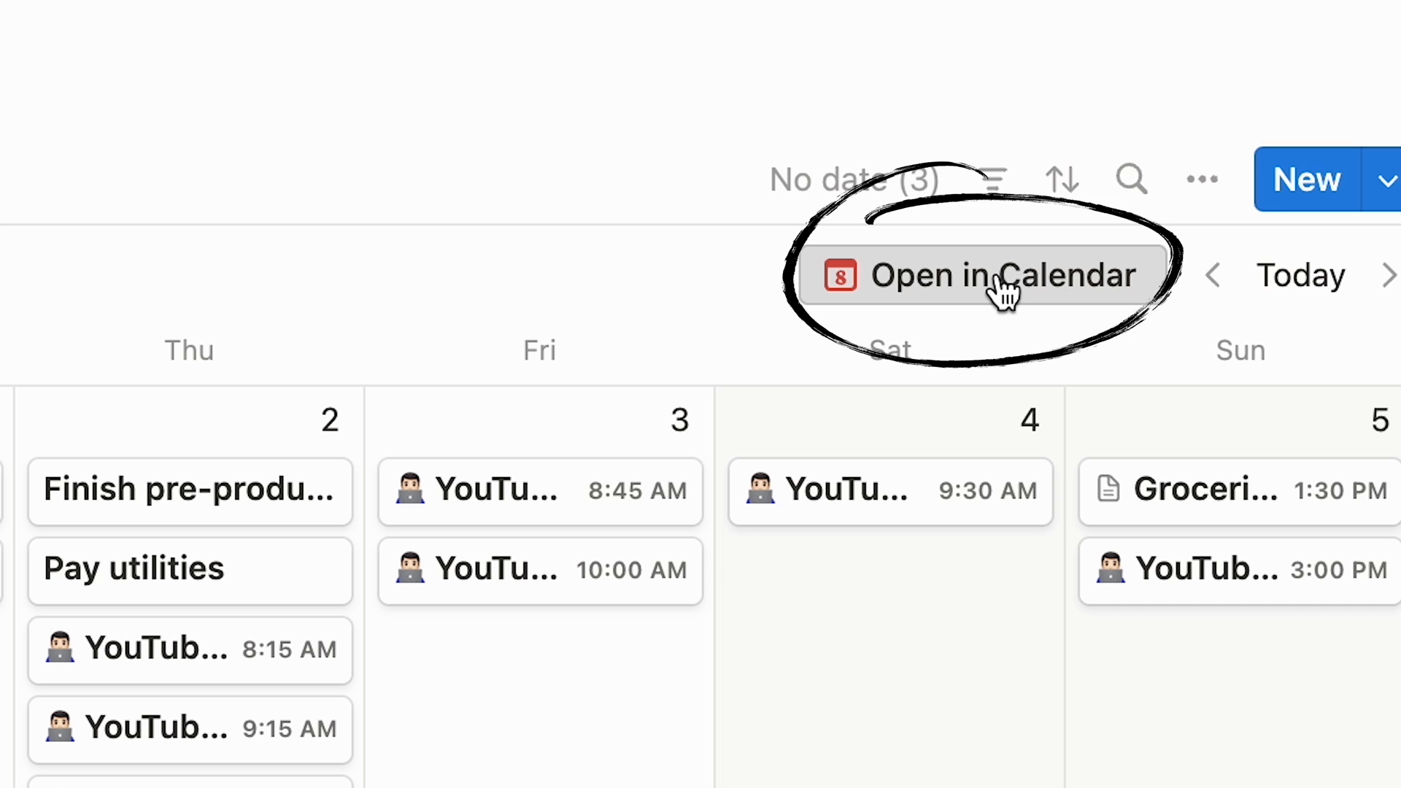
{"action": "left_click", "coordinate": [1002, 276]}
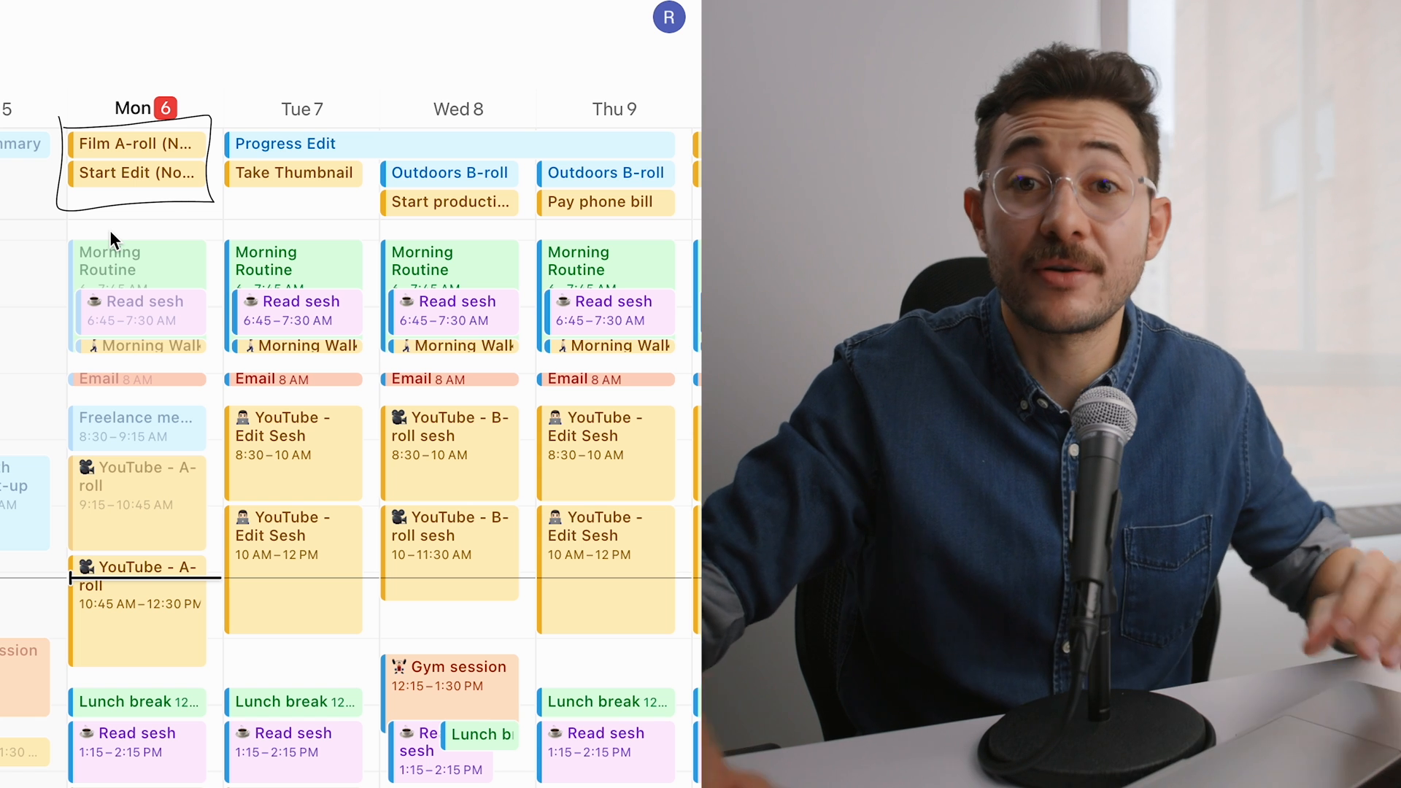
{"action": "left_click", "coordinate": [135, 144]}
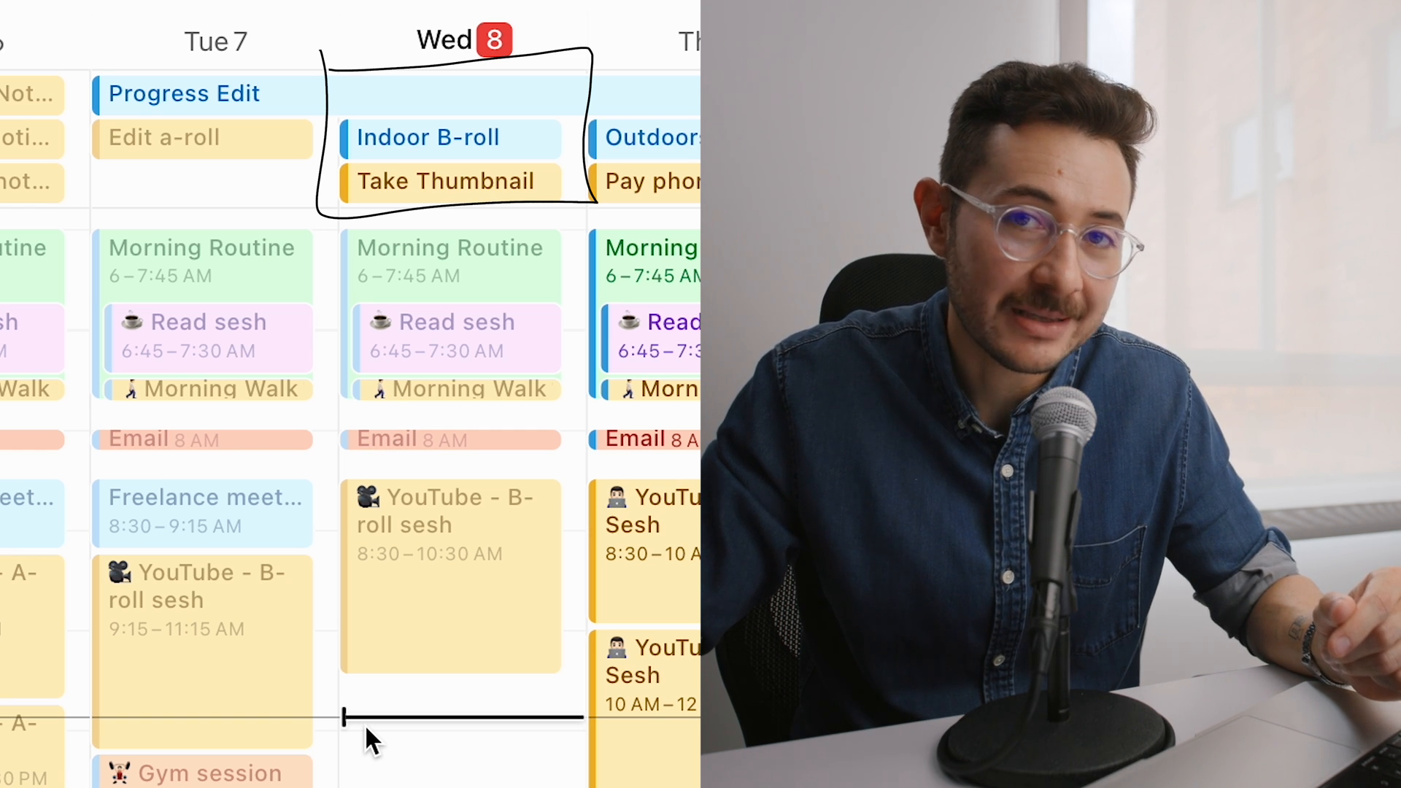
{"action": "scroll", "scroll_direction": "down", "scroll_amount": 3}
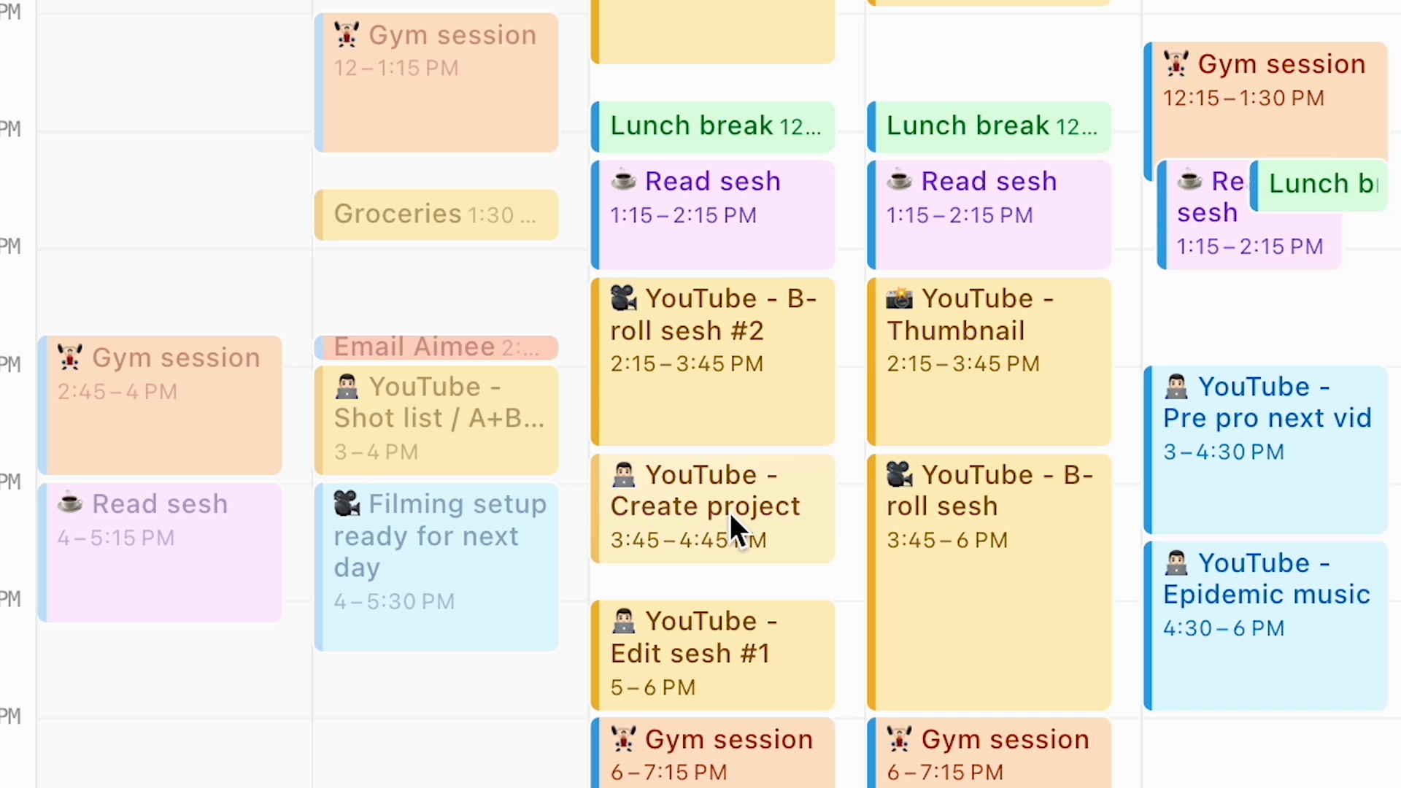
{"action": "left_click", "coordinate": [713, 362]}
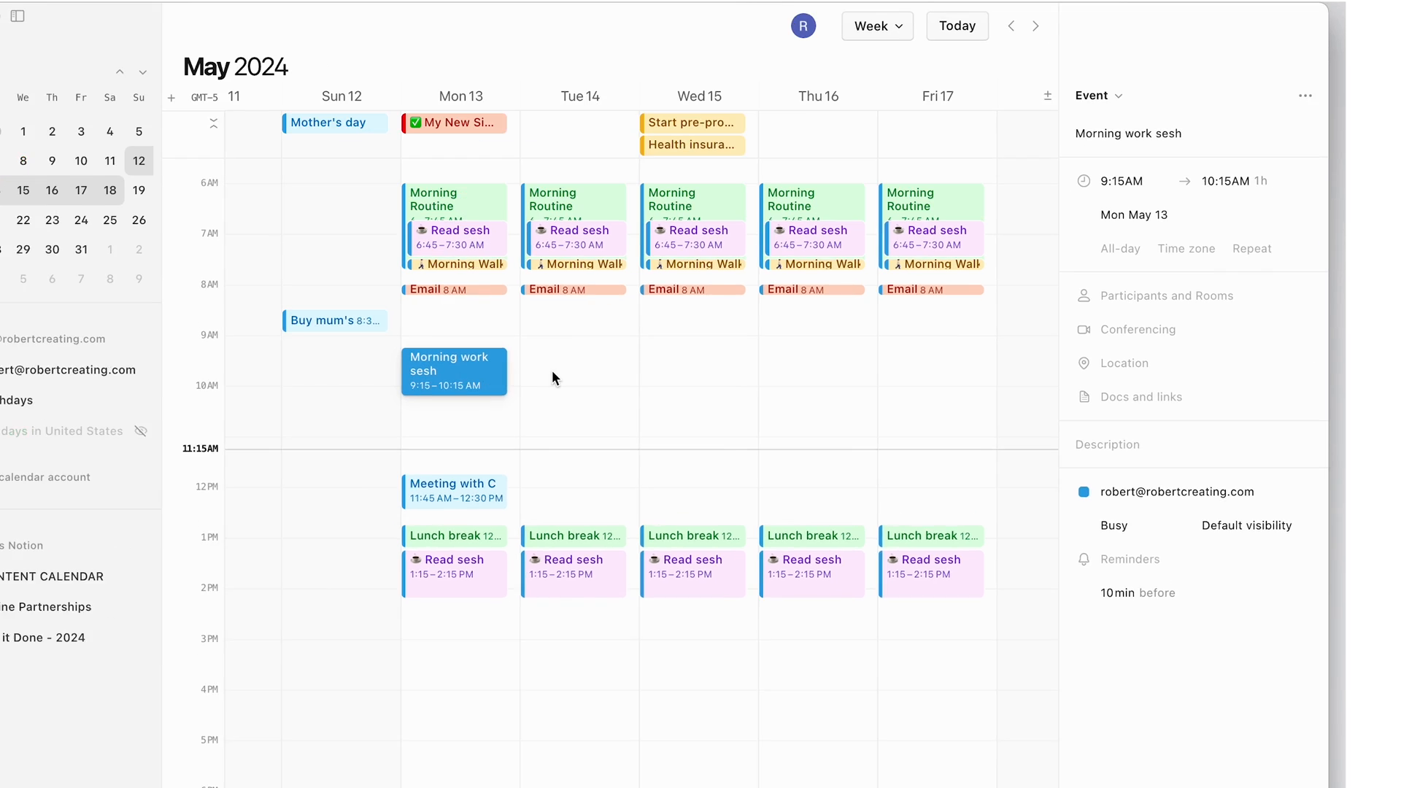
Set Morning work sesh to repeat Every weekday Mon–Fri.
{"action": "left_click", "coordinate": [1251, 248]}
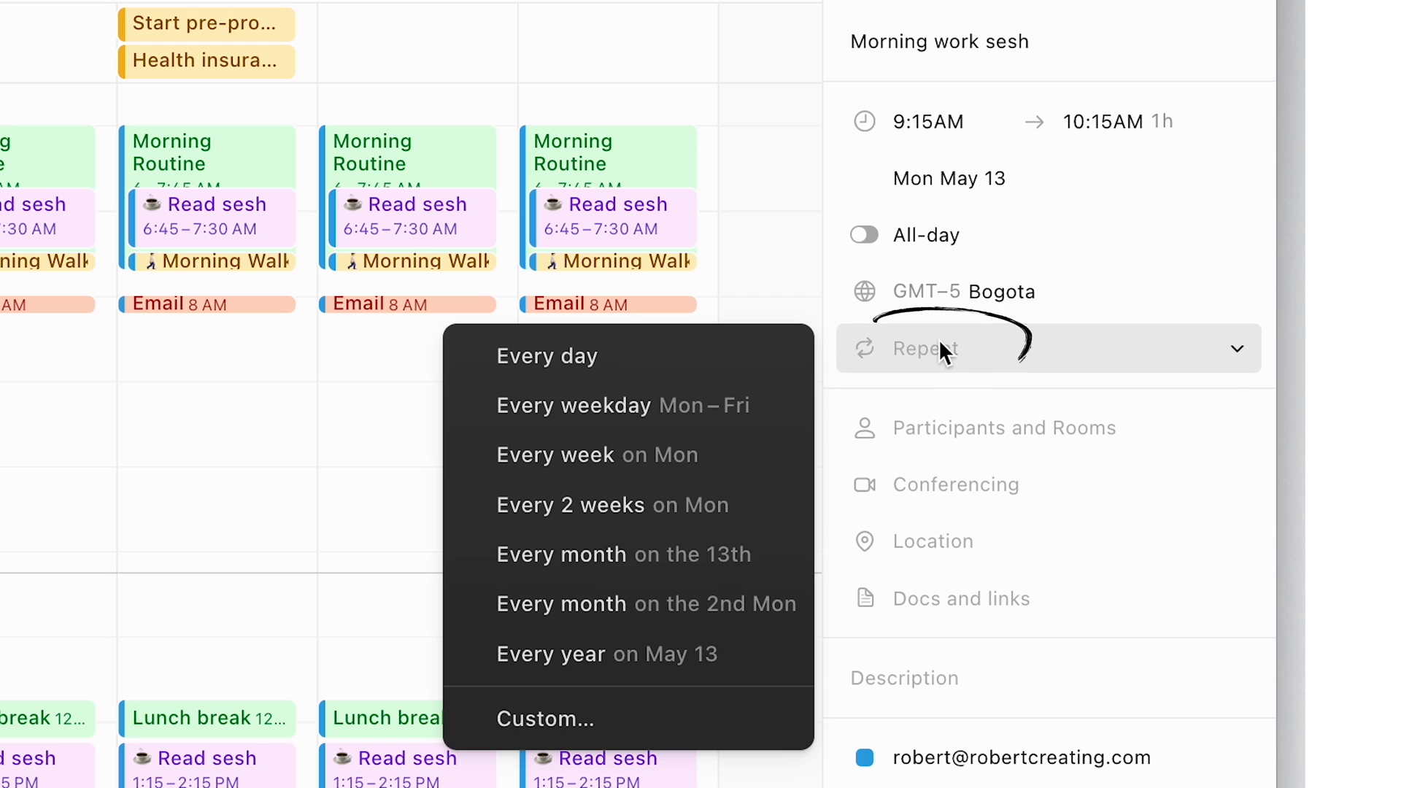
{"action": "left_click", "coordinate": [622, 404]}
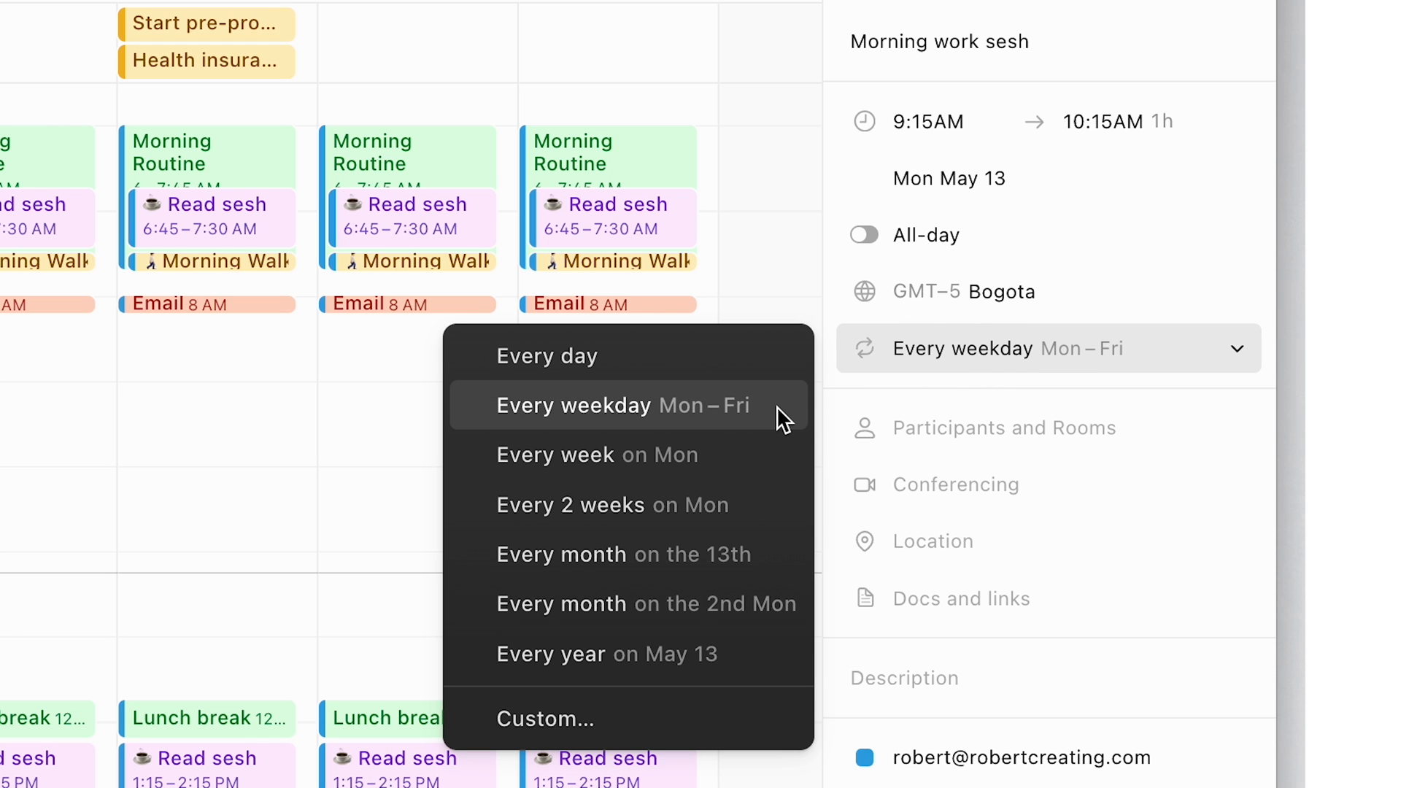
{"action": "left_click", "coordinate": [607, 404]}
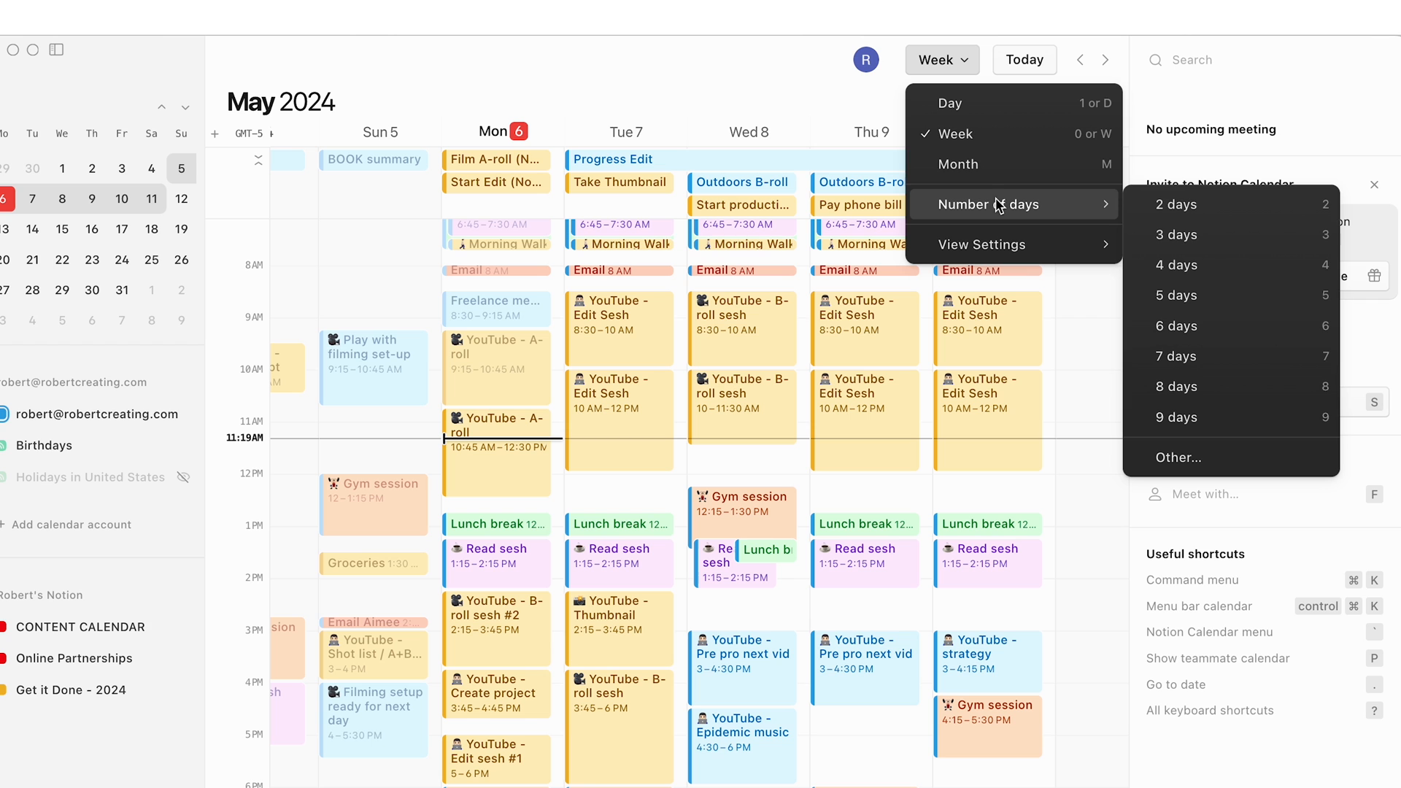
{"action": "mouse_move", "coordinate": [1224, 215]}
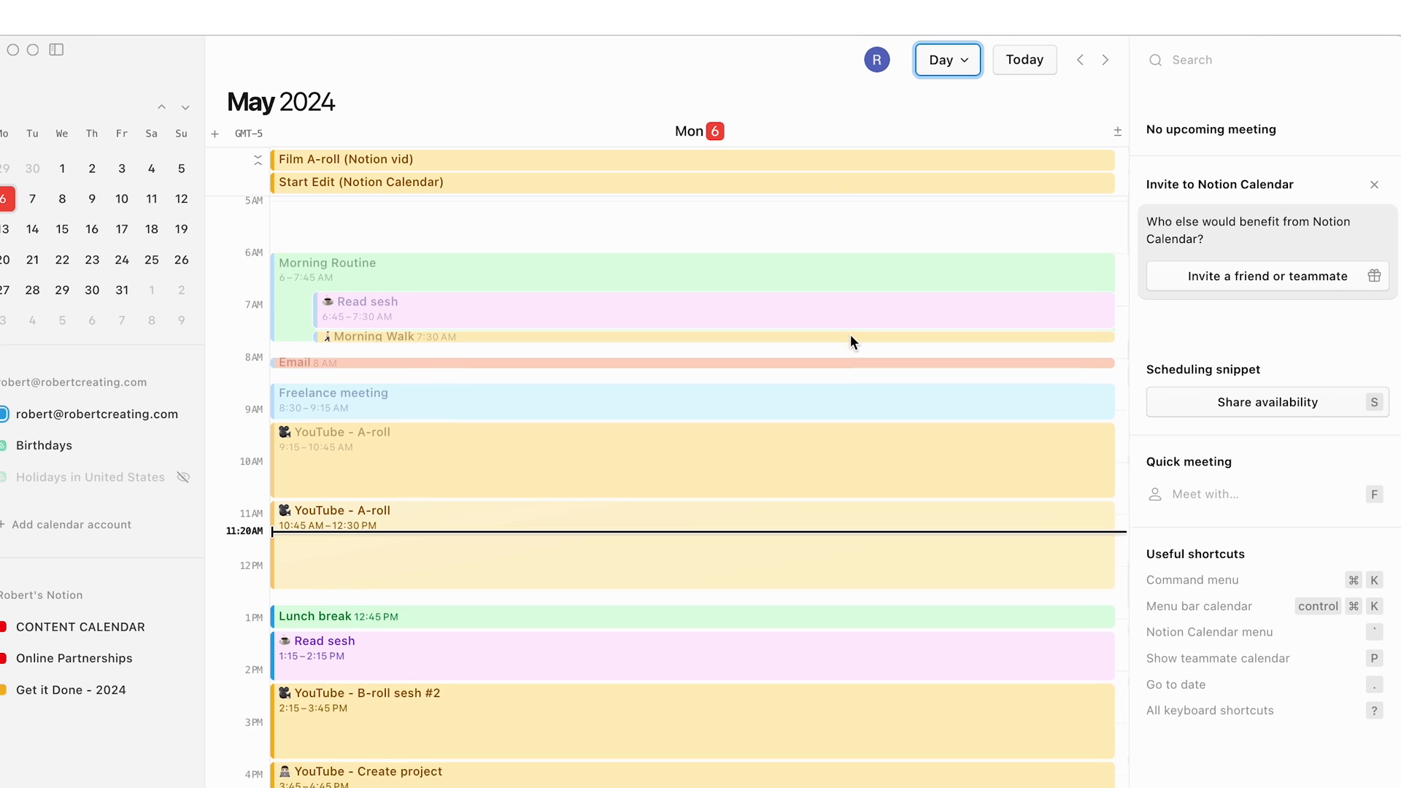
Change the calendar view from Week to Day.
{"action": "left_click", "coordinate": [946, 59]}
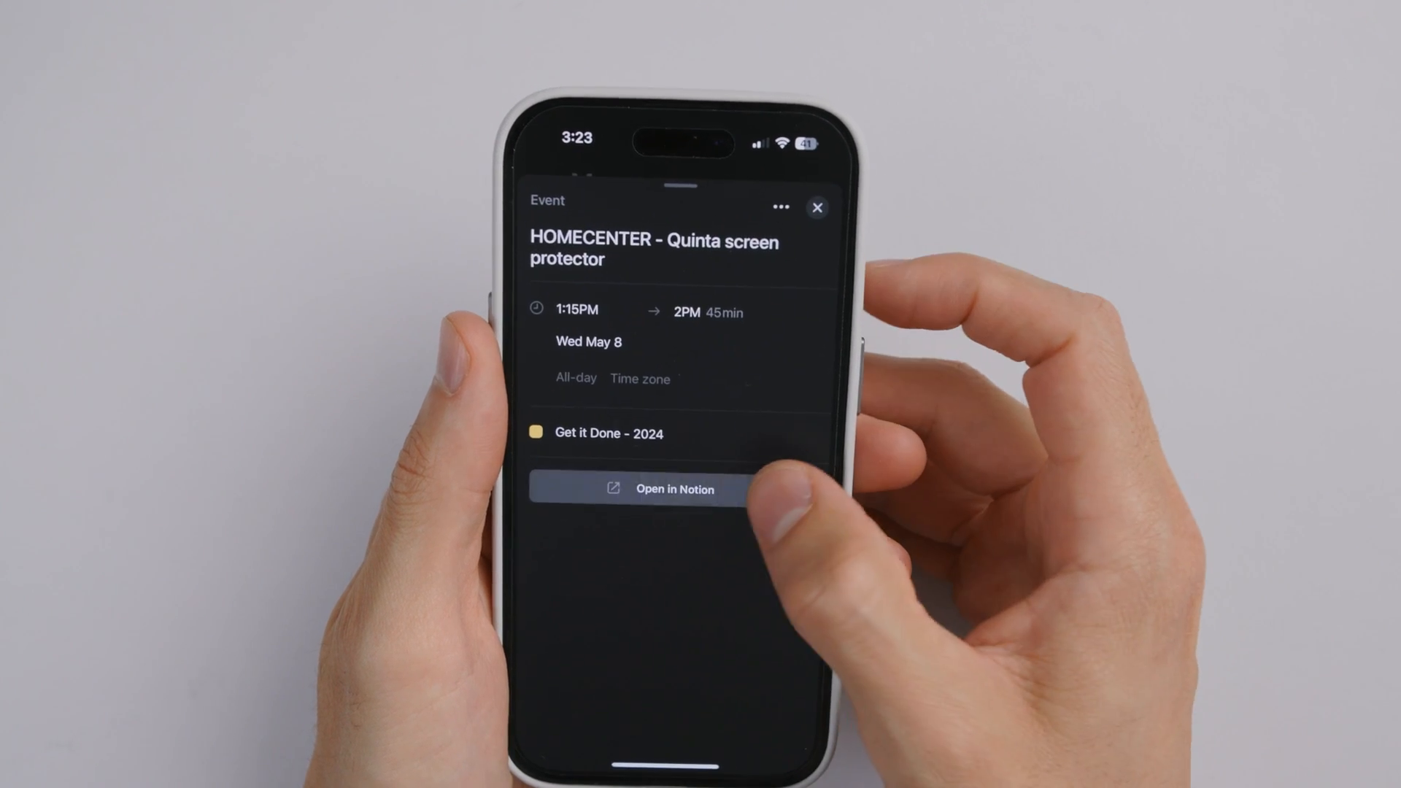
Show the phone's connected calendar list with CONTENT CALENDAR and Get it Done - 2024.
{"action": "left_click", "coordinate": [662, 489]}
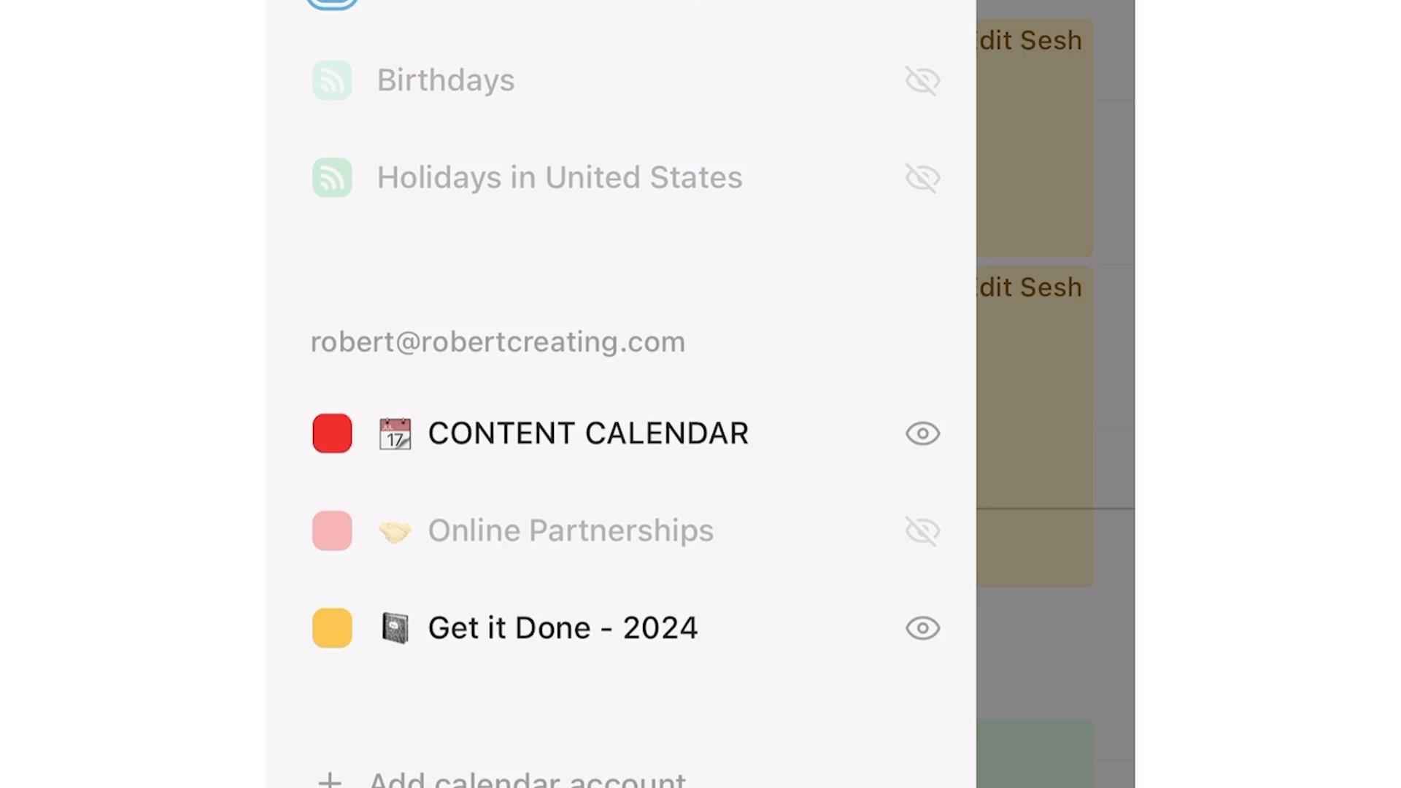
Close the phone calendar list and unhide the Birthdays calendar on desktop.
{"action": "left_click", "coordinate": [923, 627]}
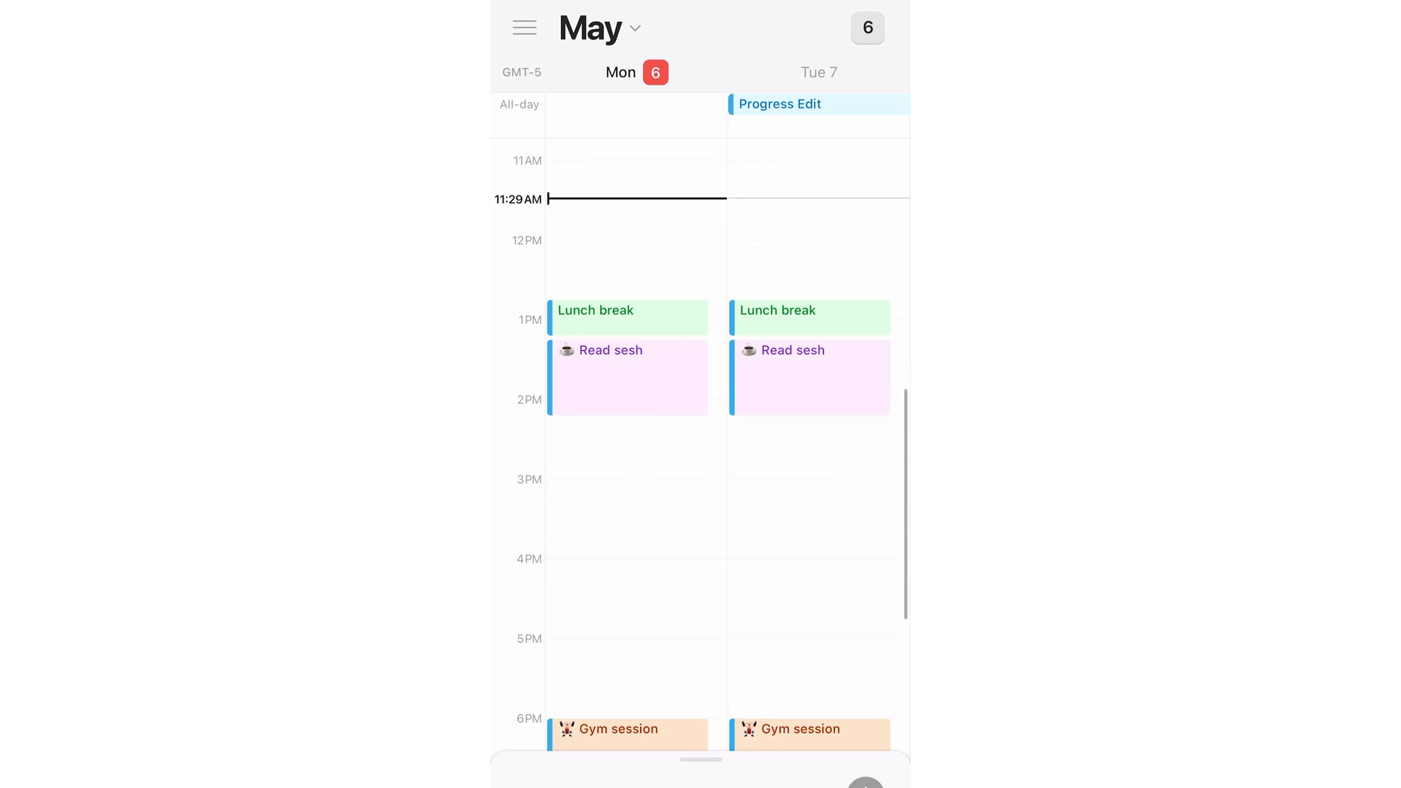
{"action": "scroll", "scroll_direction": "down", "scroll_amount": 3}
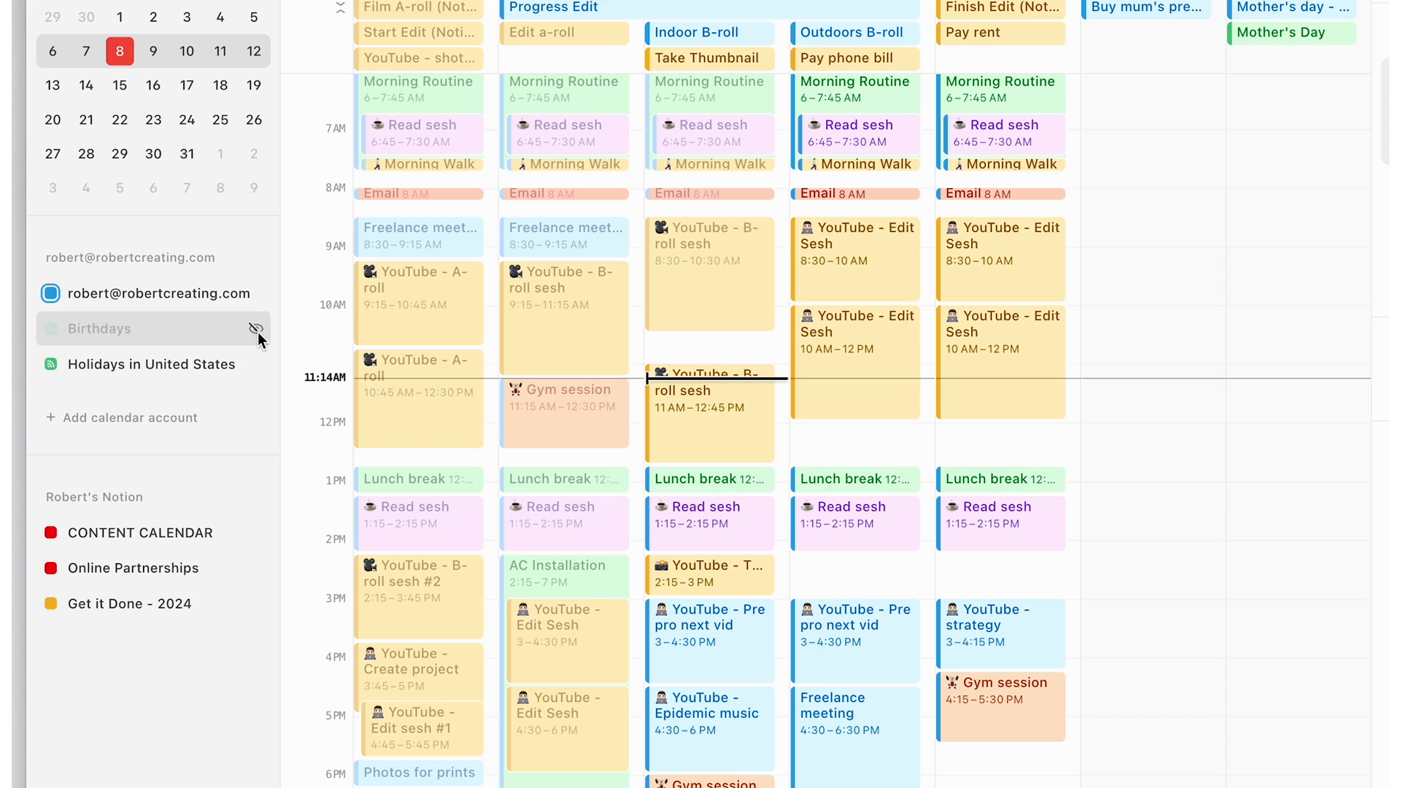
{"action": "left_click", "coordinate": [256, 609]}
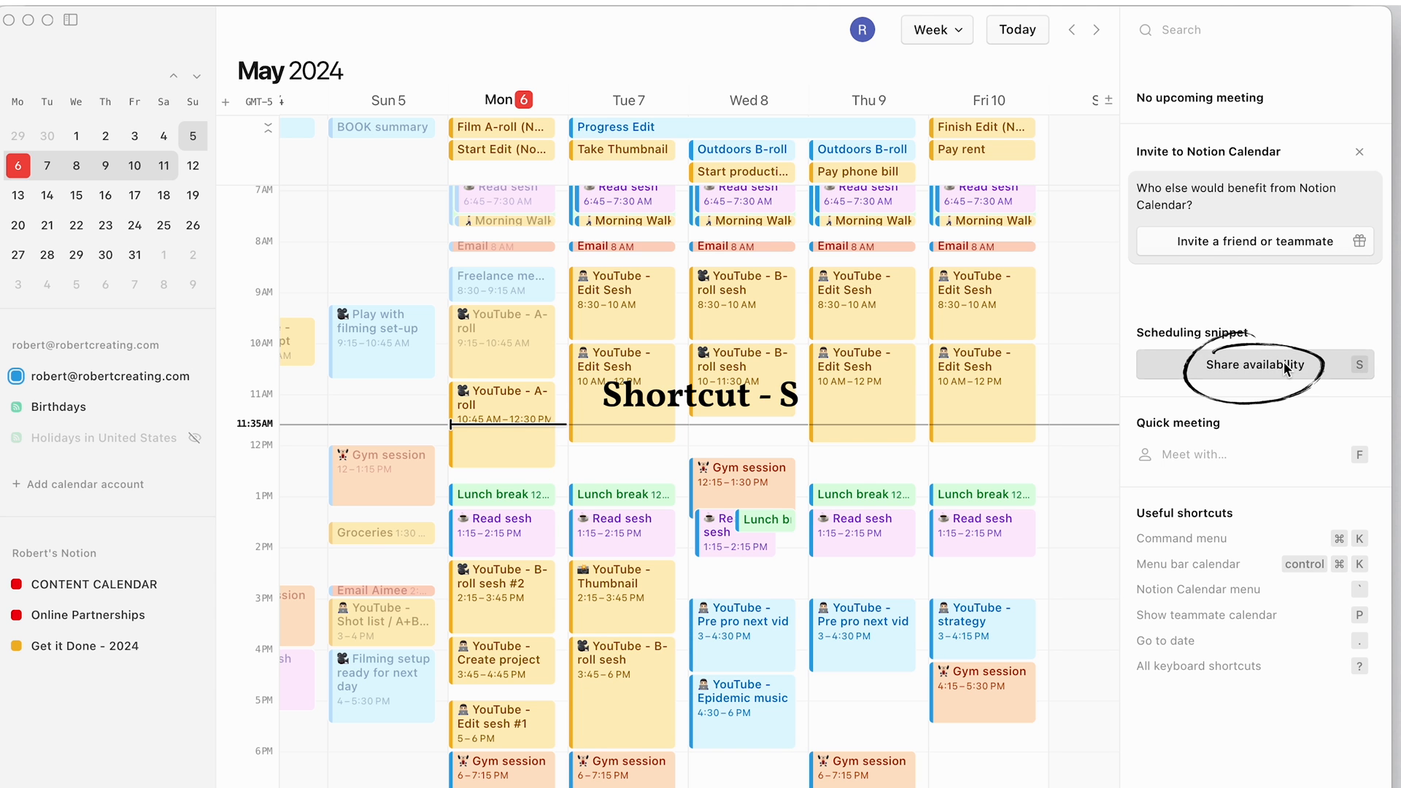
Share availability and create the 30-minute slots message with a scheduling link.
{"action": "left_click", "coordinate": [1255, 365]}
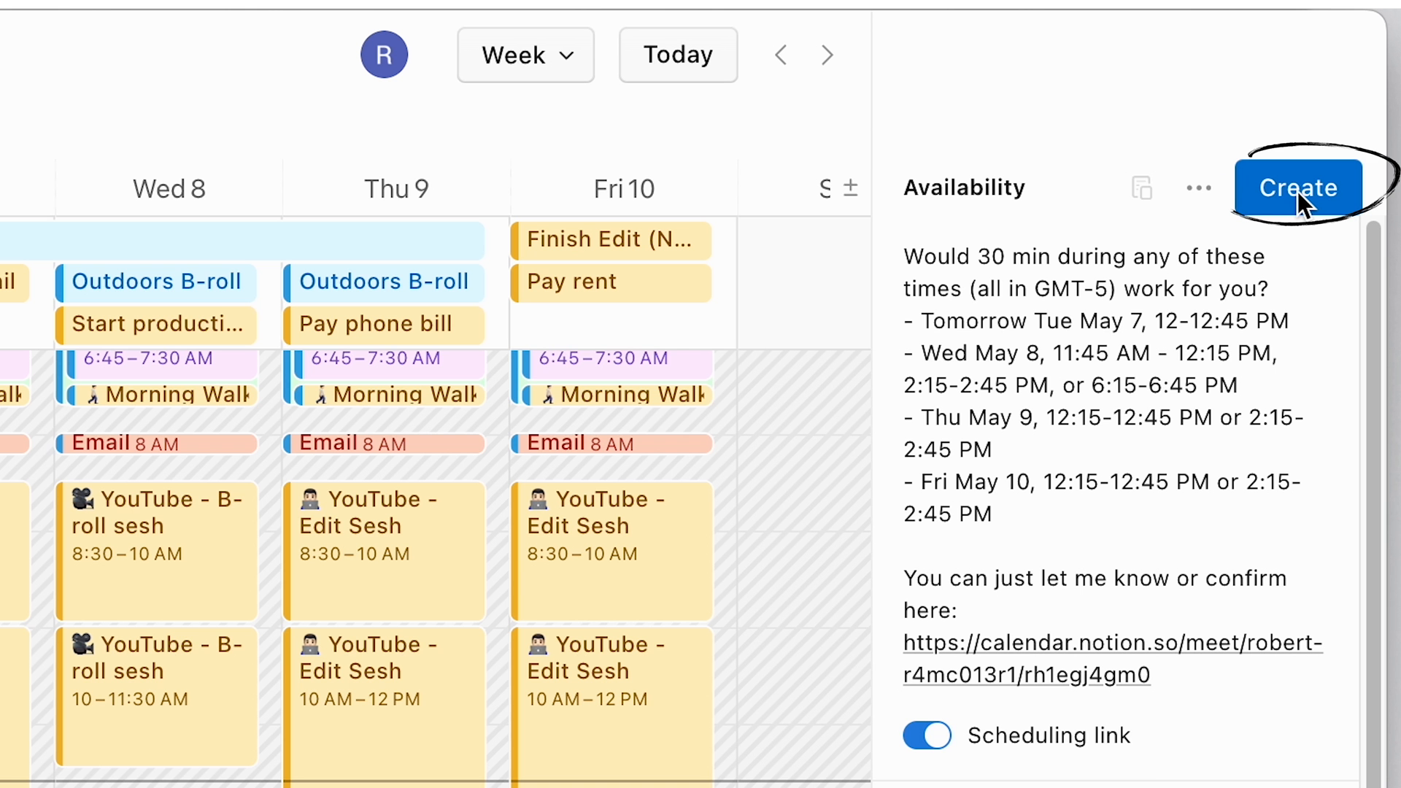
{"action": "left_click", "coordinate": [1296, 188]}
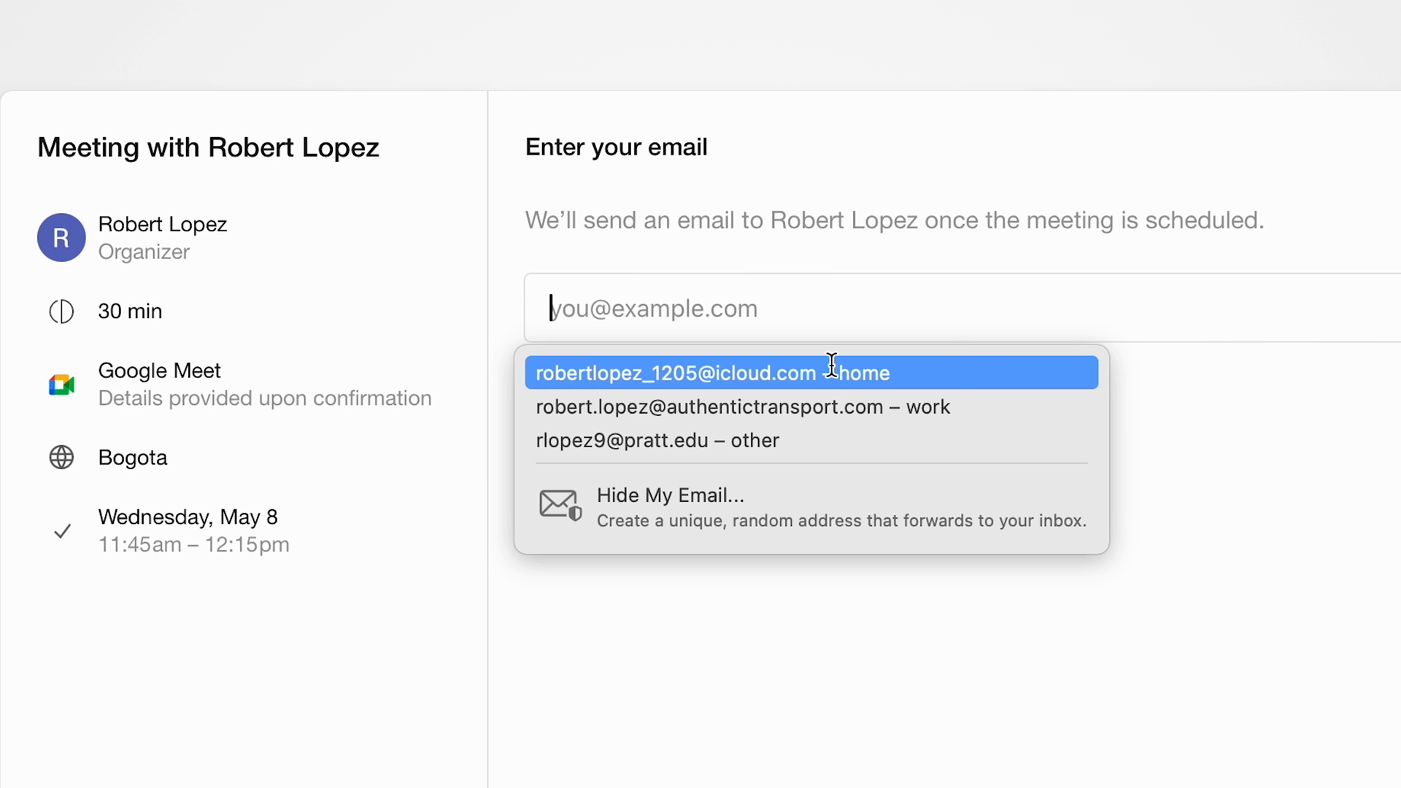
Fill the attendee email from autofill and schedule the Wed May 8 11:45am meeting.
{"action": "left_click", "coordinate": [678, 372]}
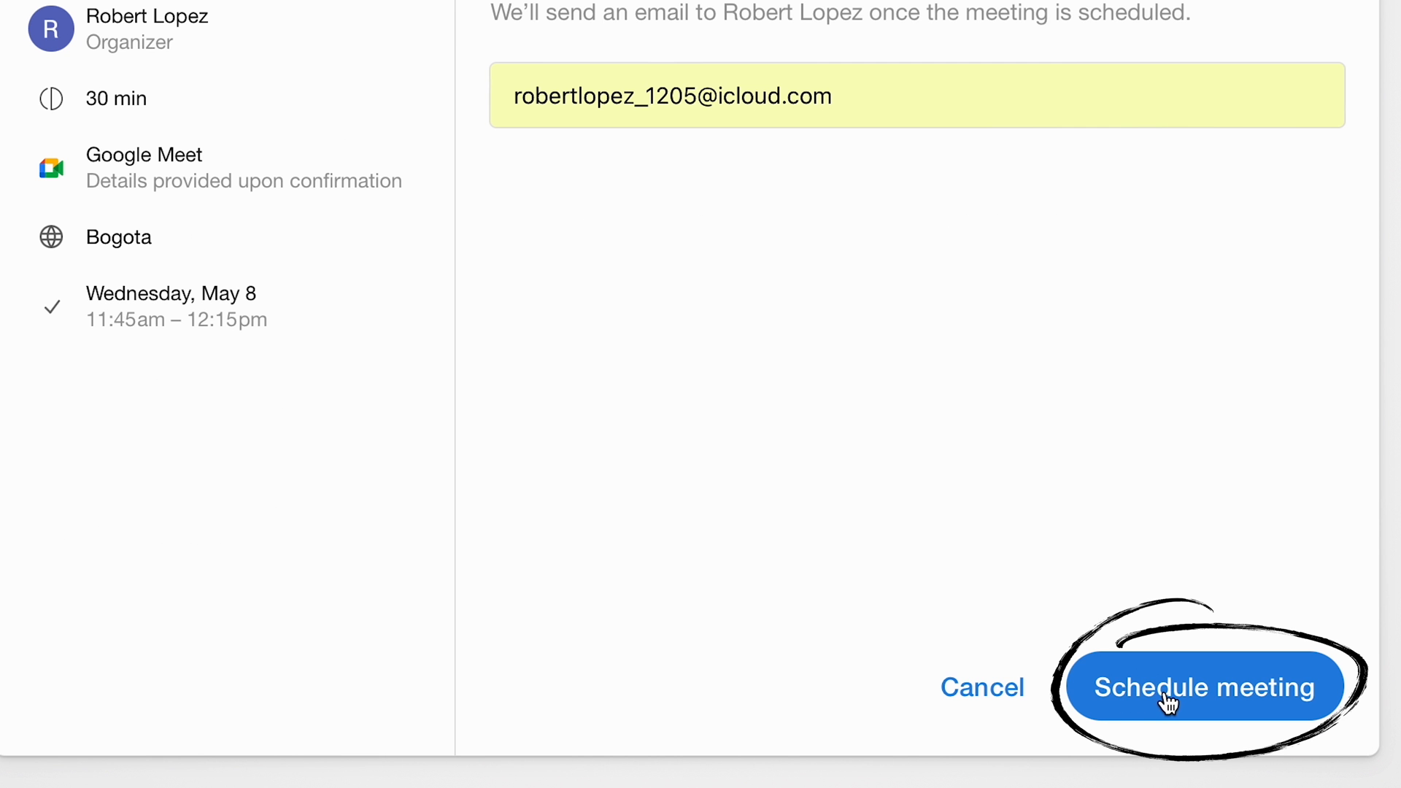
{"action": "left_click", "coordinate": [1204, 687]}
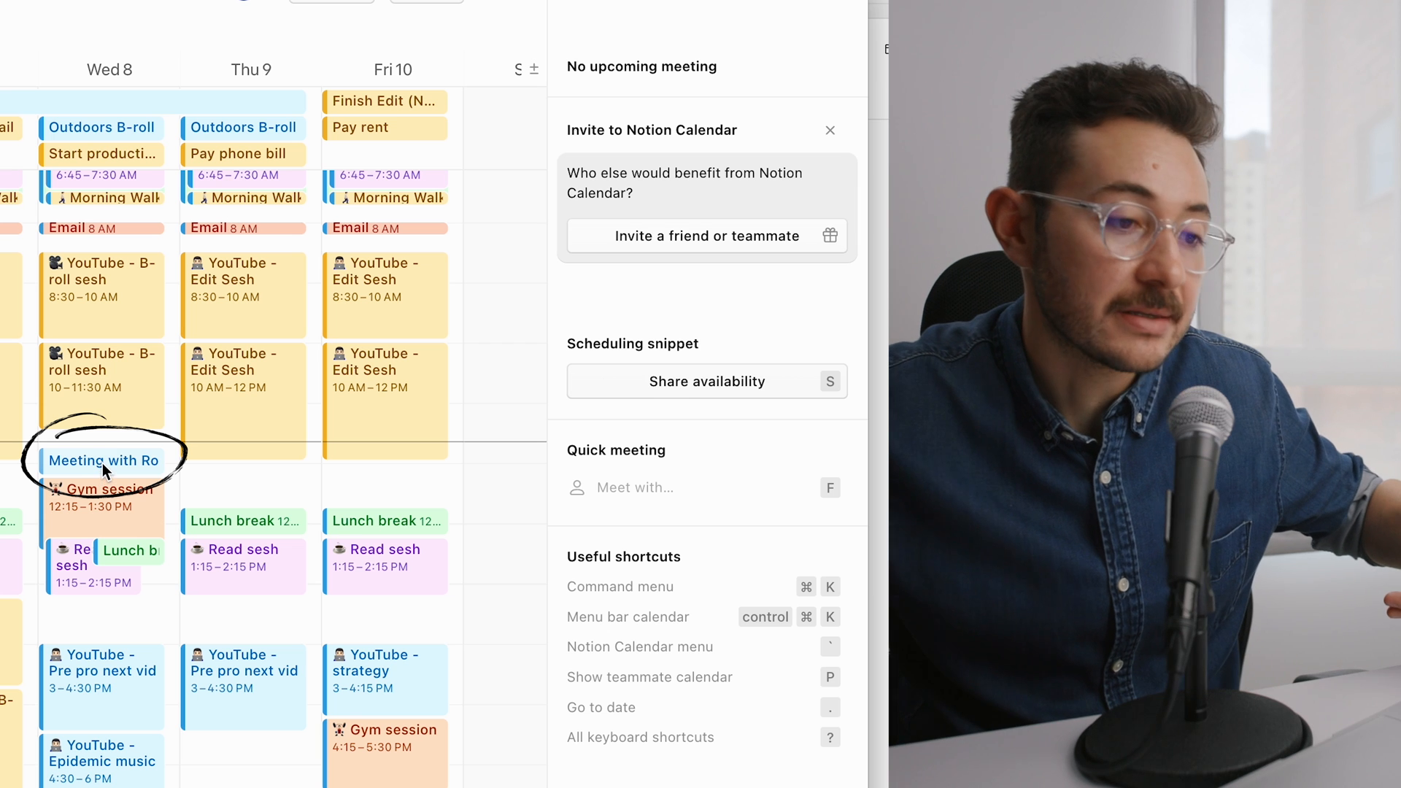
Review the booked Wed 8 meeting's Google Meet details, then dismiss them.
{"action": "left_click", "coordinate": [102, 460]}
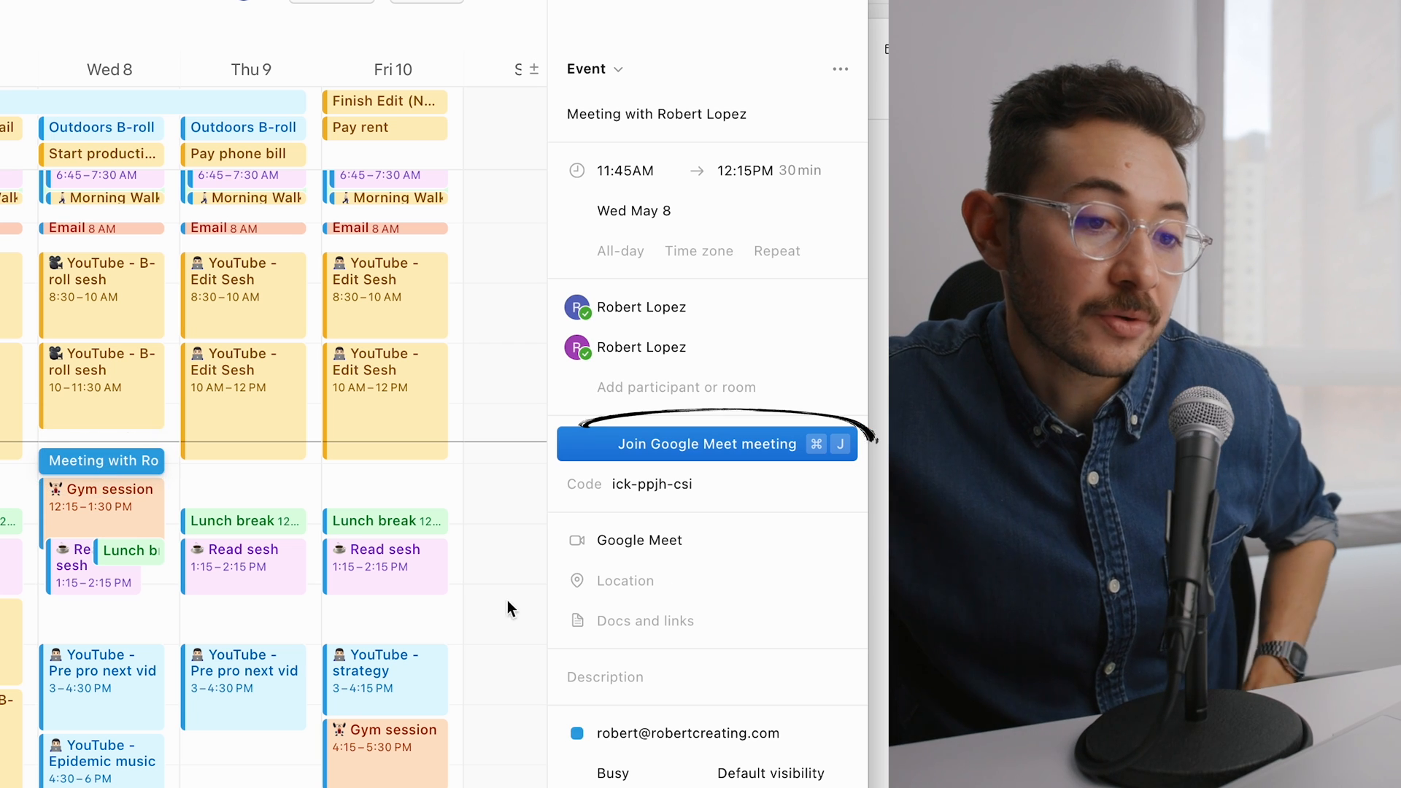
{"action": "left_click", "coordinate": [705, 444]}
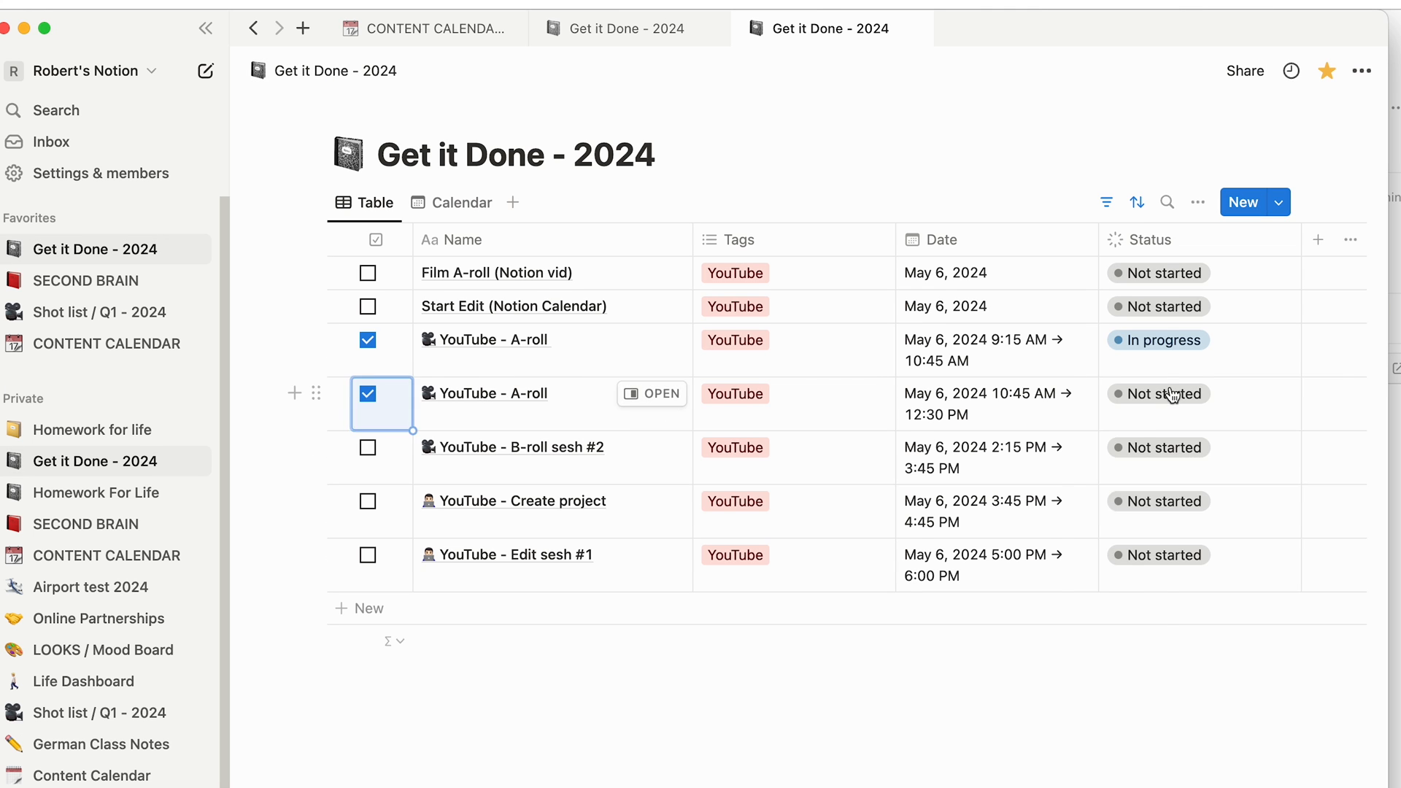
Mark the second A-roll task Done and include completed tasks for this month in the filter.
{"action": "left_click", "coordinate": [1157, 393]}
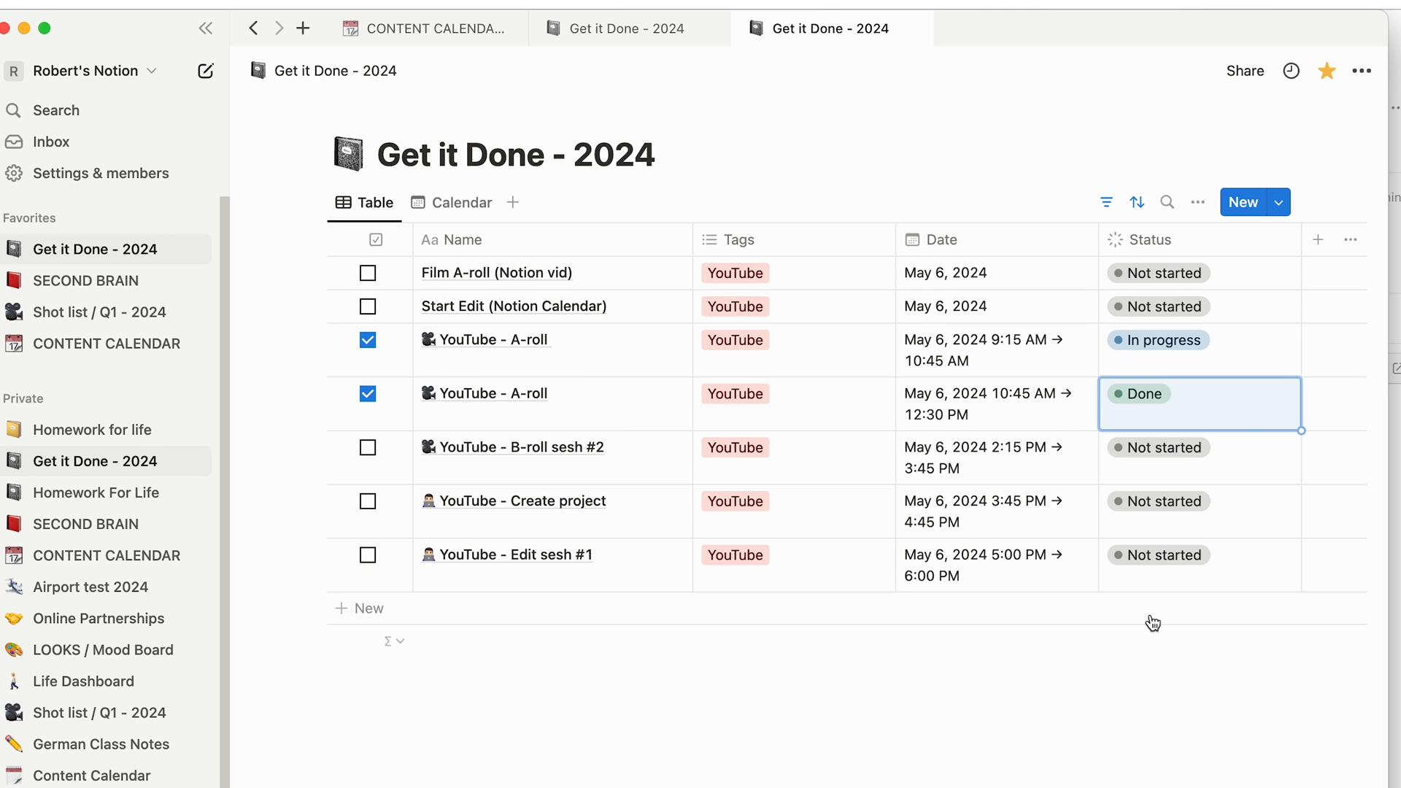
{"action": "left_click", "coordinate": [707, 247]}
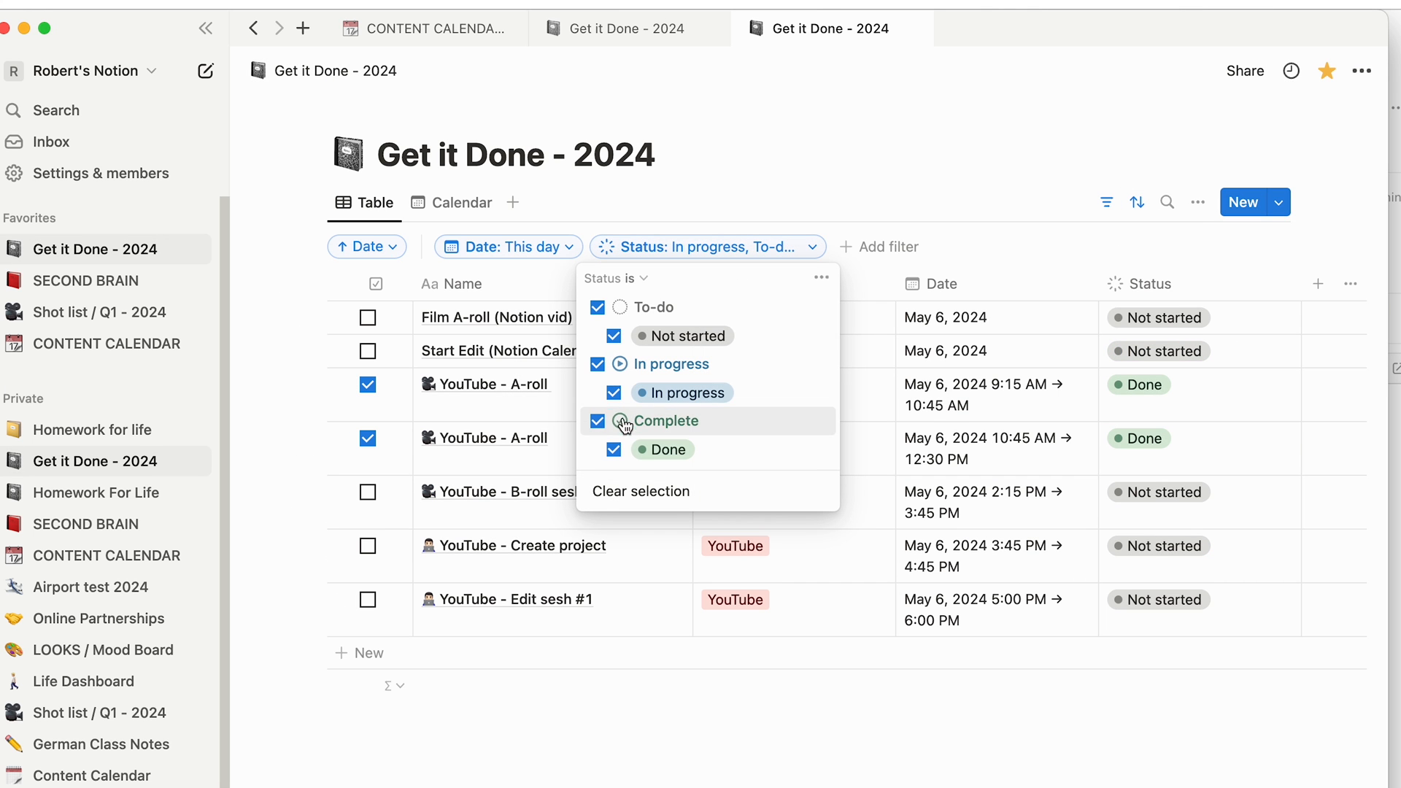
{"action": "left_click", "coordinate": [614, 420]}
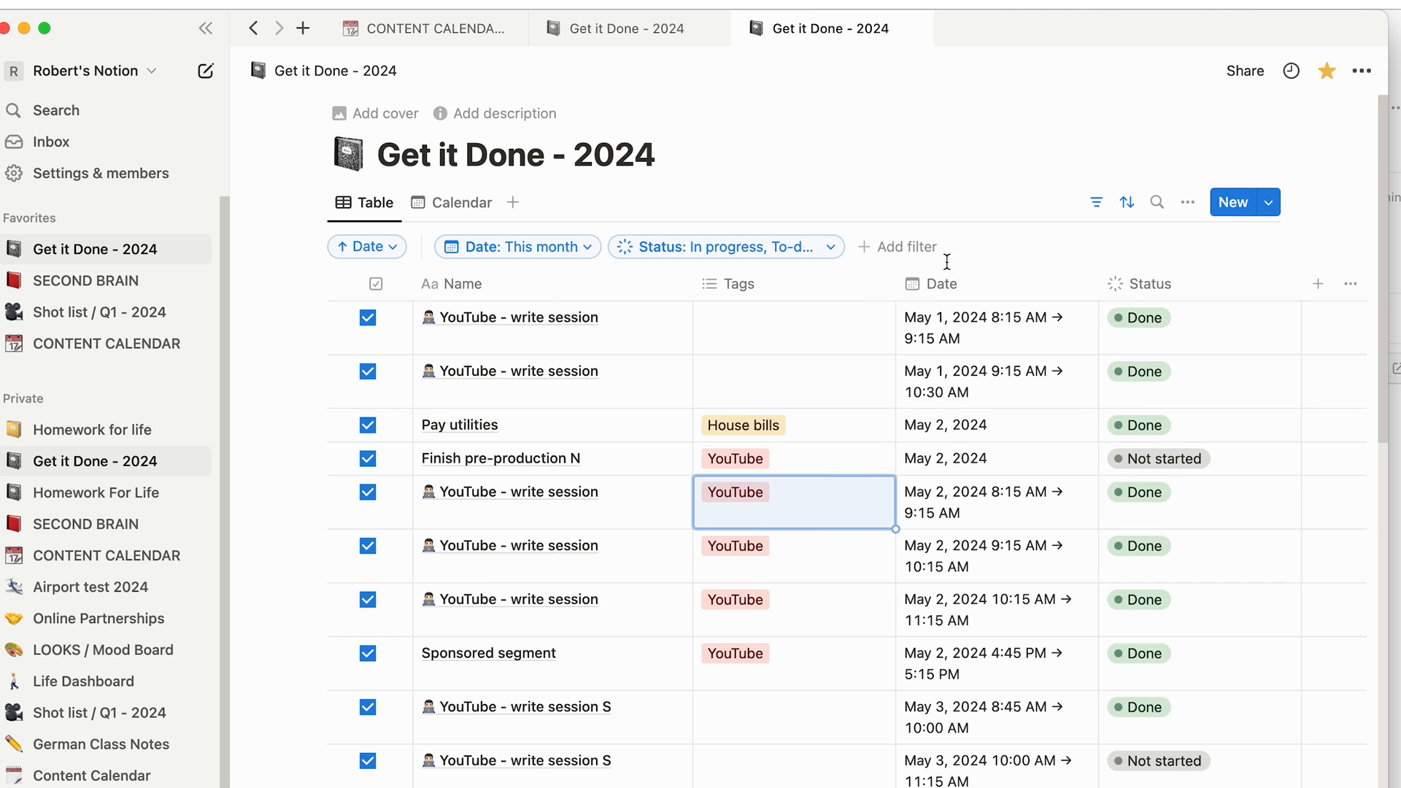
{"action": "scroll", "scroll_direction": "down", "scroll_amount": 3}
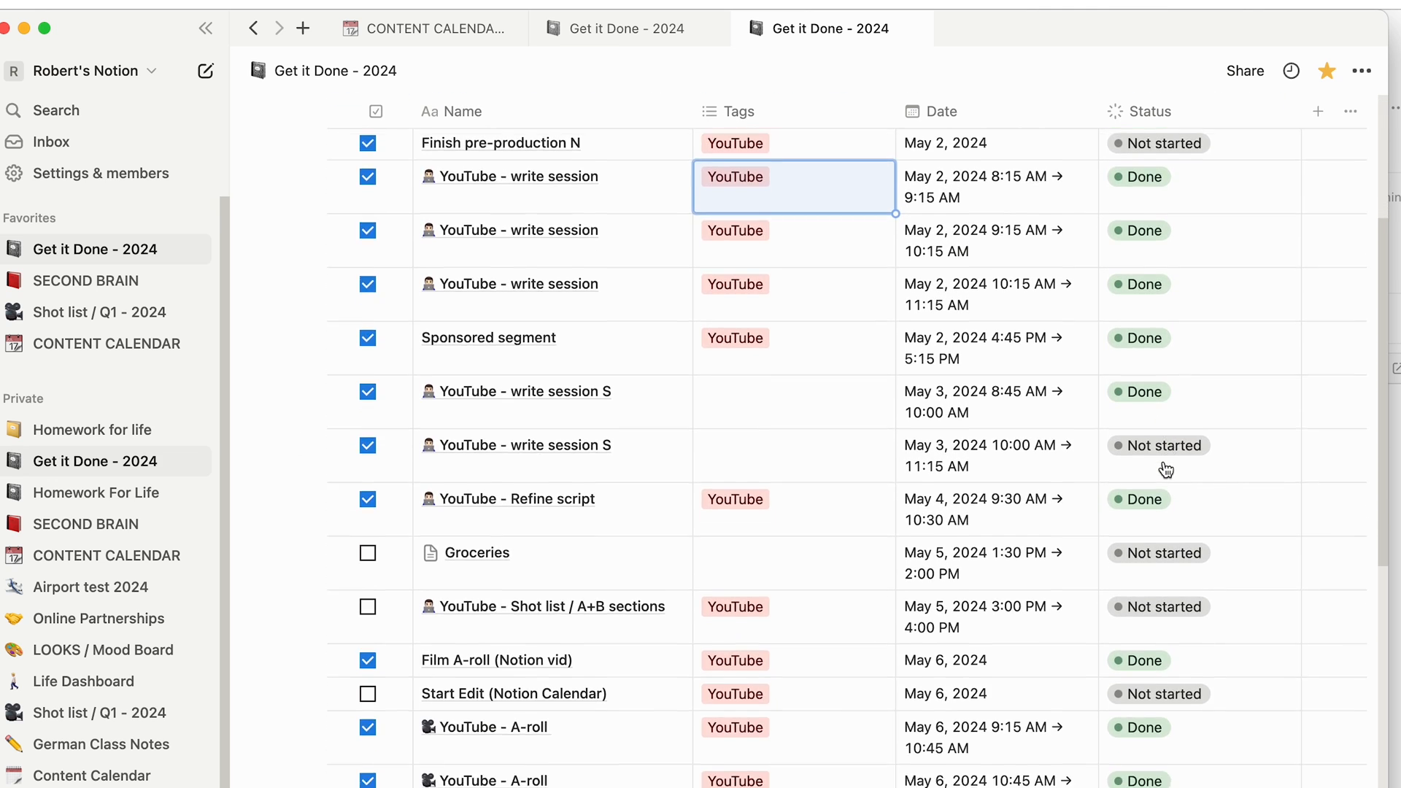